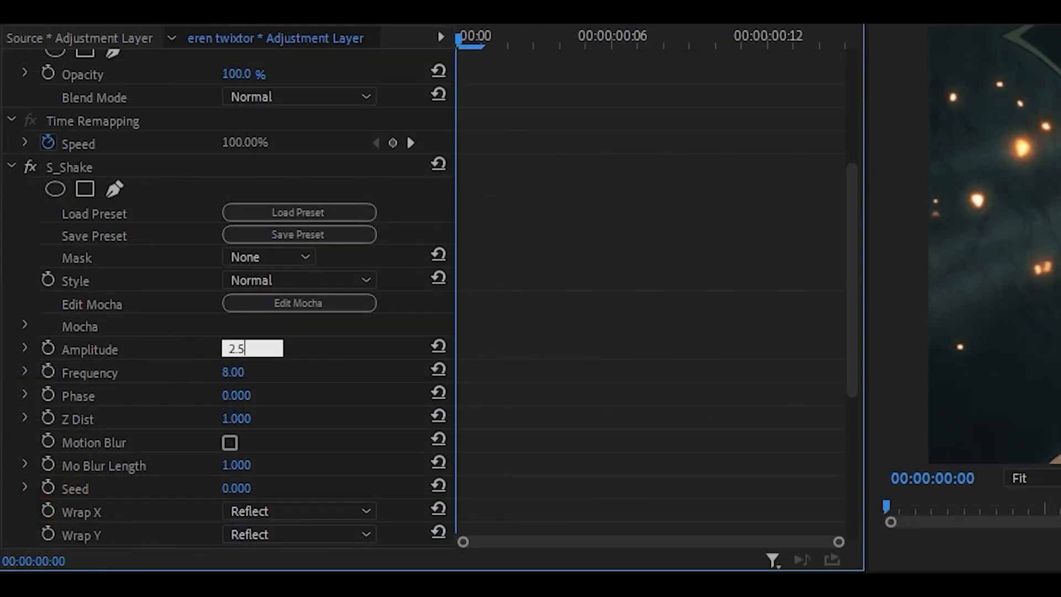
Confirm S_Shake amplitude, then expand Z Shake to enter X 200, Y 90, Z 250 amplitudes
{"action": "left_click", "coordinate": [252, 371]}
{"action": "type", "text": "12"}
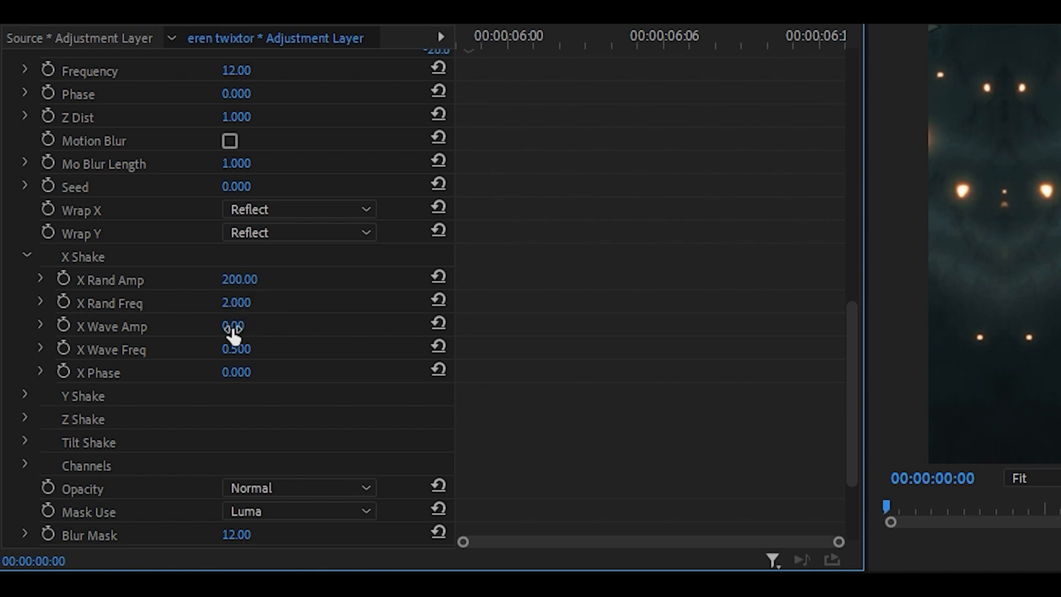
{"action": "mouse_move", "coordinate": [242, 385]}
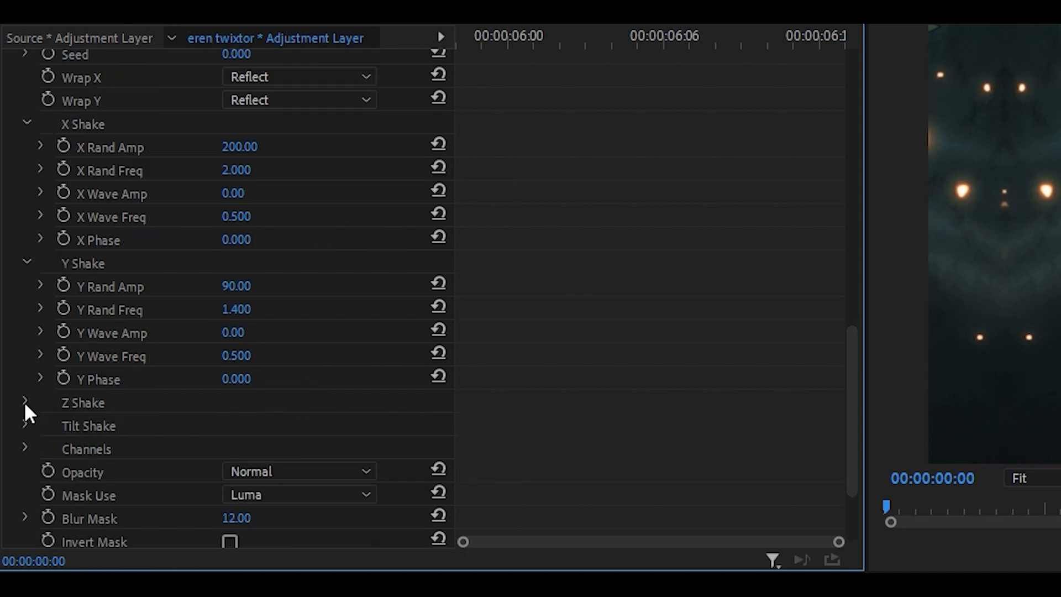
{"action": "left_click", "coordinate": [27, 403]}
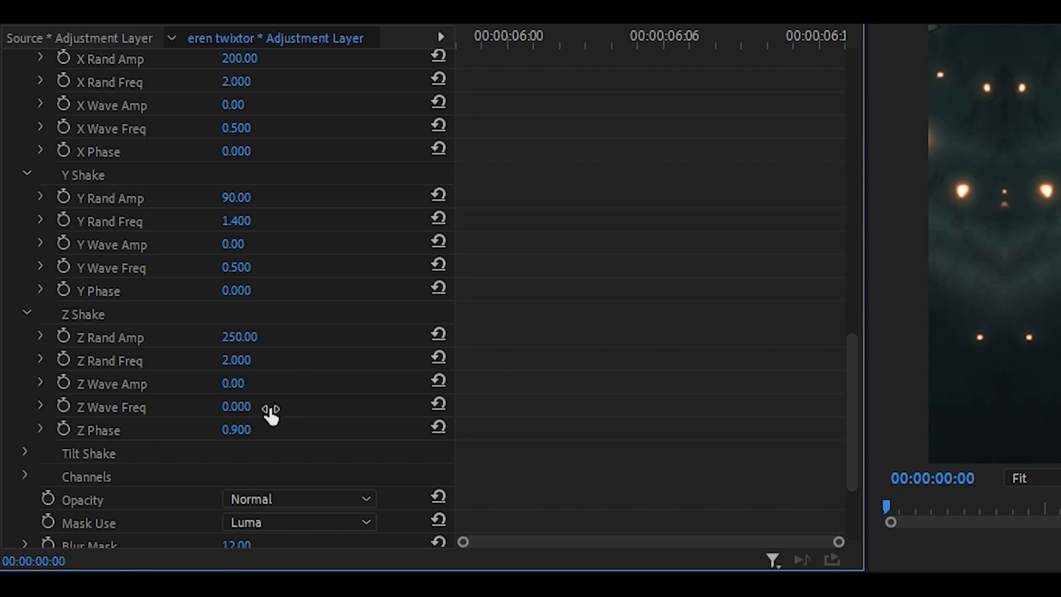
{"action": "mouse_move", "coordinate": [263, 433]}
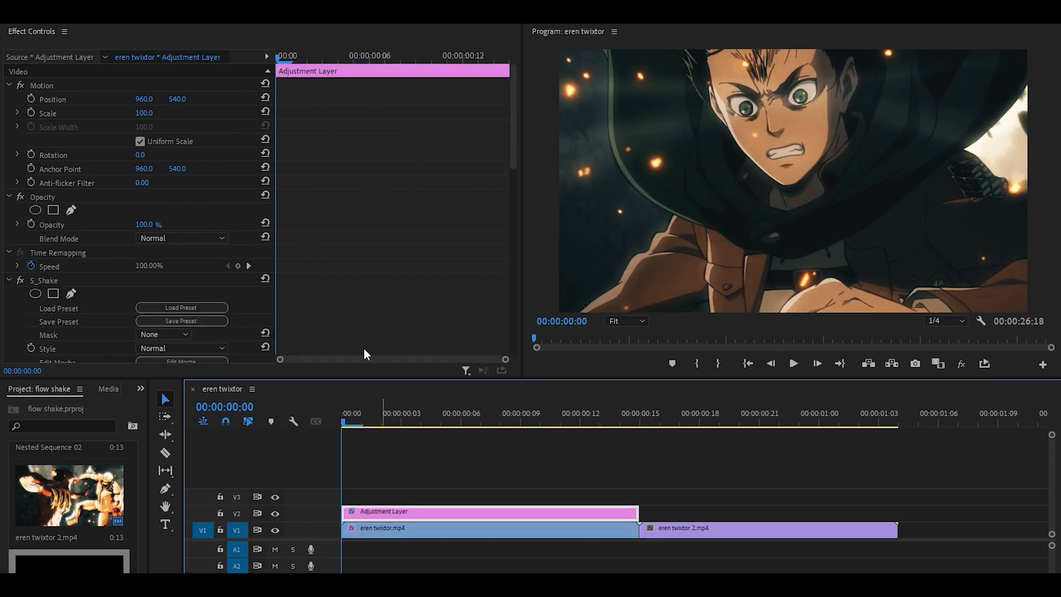
Keyframe S_Shake Amplitude to 0 at the first clip's end and ease its velocity curve
{"action": "scroll", "scroll_direction": "down", "scroll_amount": 3}
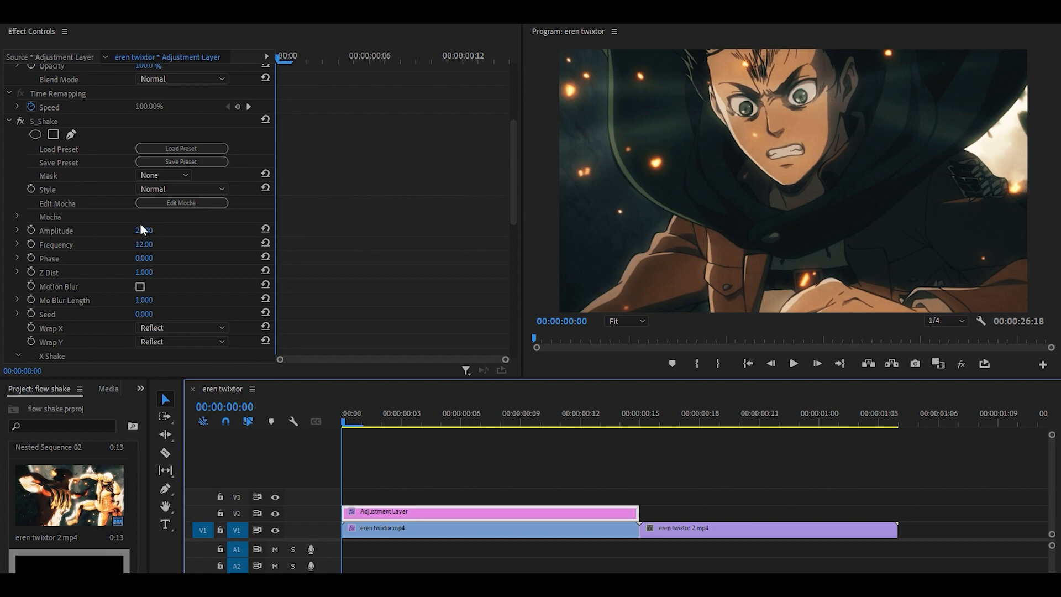
{"action": "left_click", "coordinate": [487, 528]}
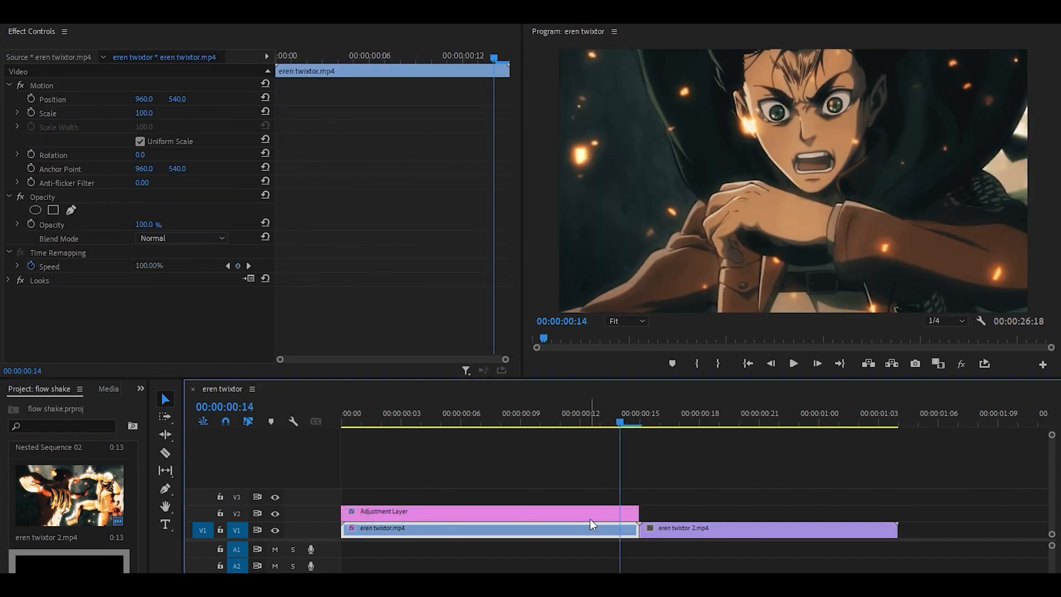
{"action": "left_click", "coordinate": [487, 511]}
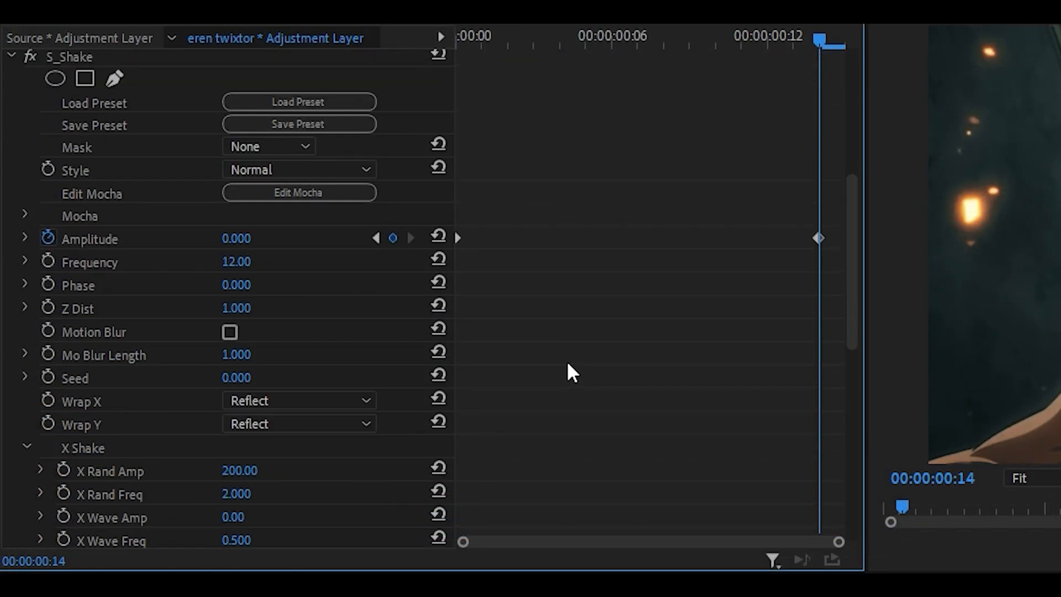
{"action": "left_click", "coordinate": [25, 239]}
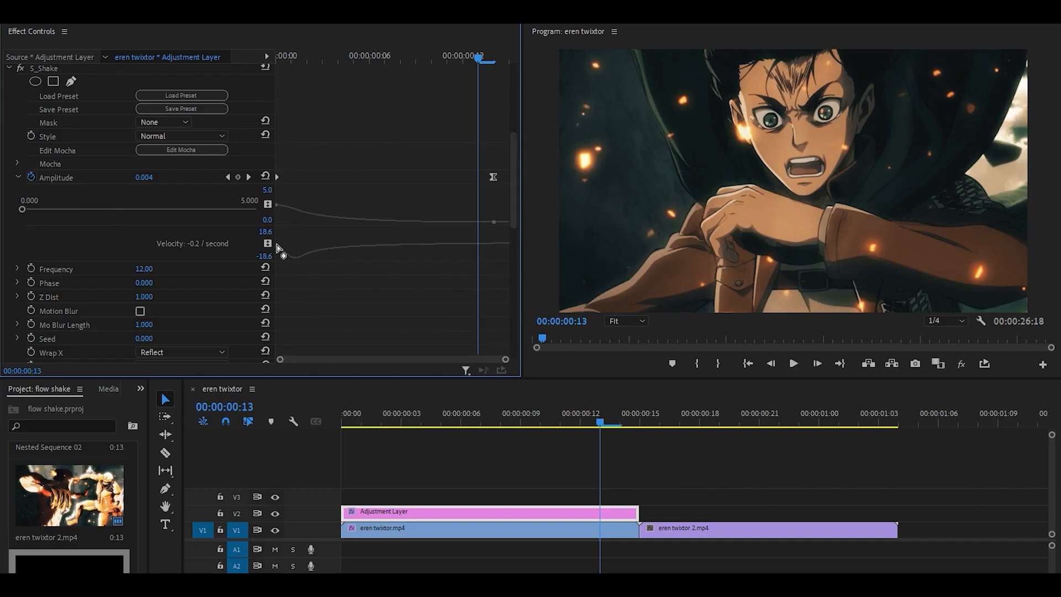
{"action": "mouse_move", "coordinate": [518, 252]}
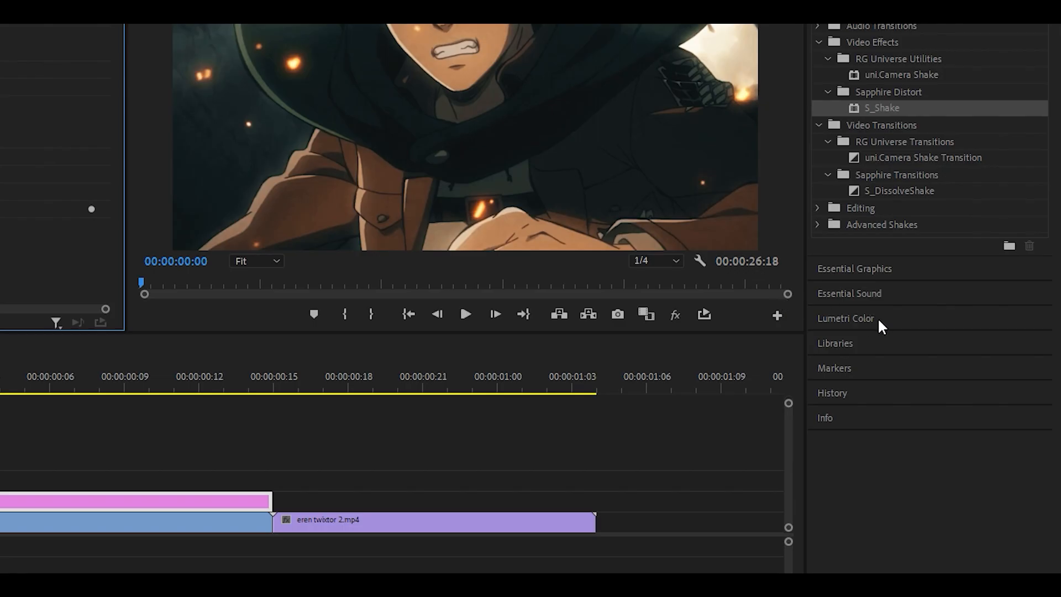
Add Lumetri Color, adjust Exposure, and toggle Exposure keyframes under Basic Correction
{"action": "left_click", "coordinate": [844, 319]}
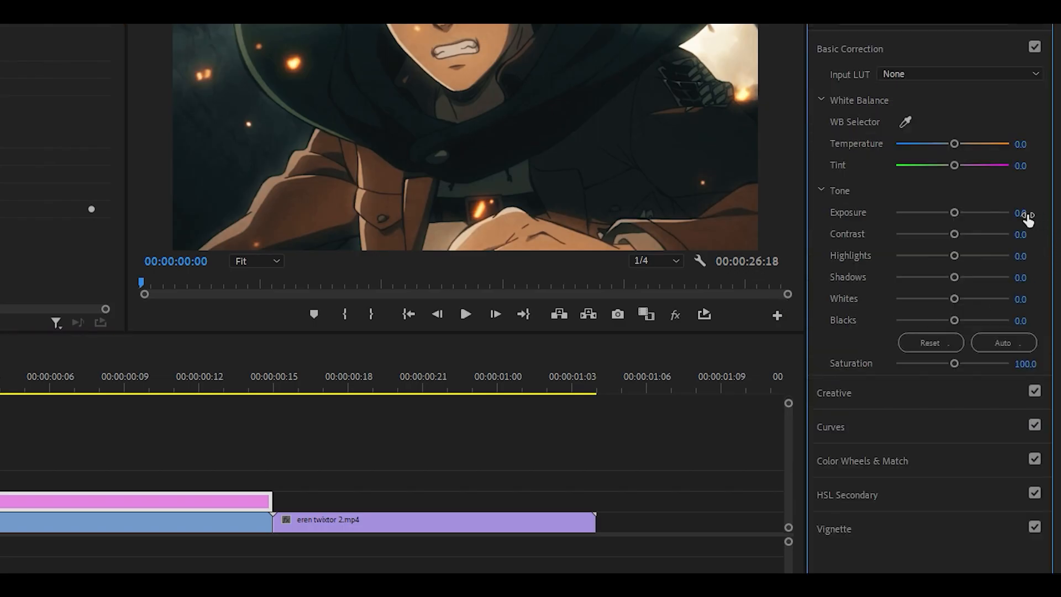
{"action": "left_click_drag", "start_coordinate": [954, 212], "coordinate": [965, 212]}
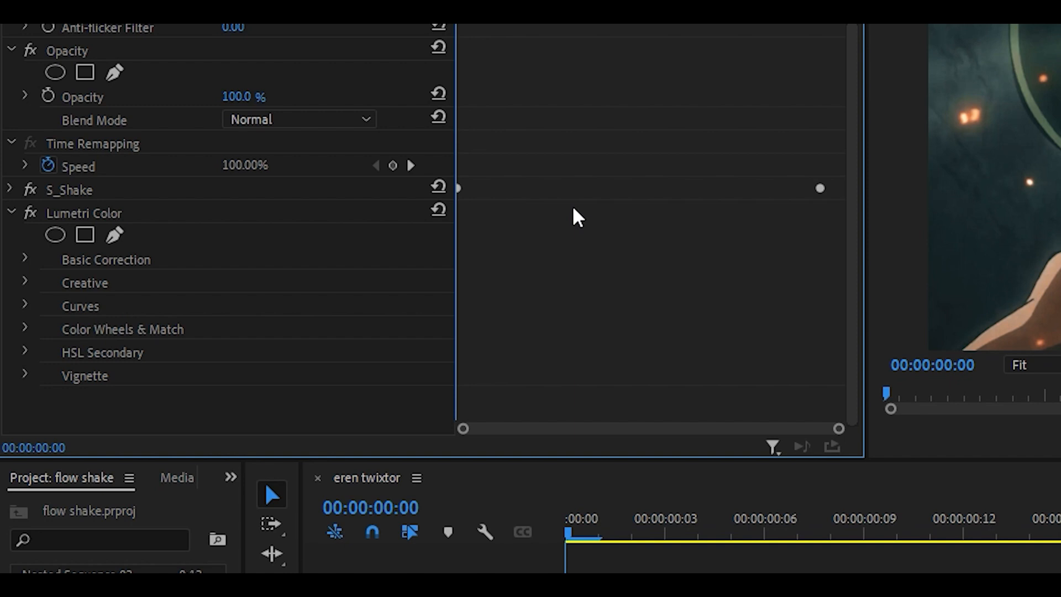
{"action": "mouse_move", "coordinate": [28, 260]}
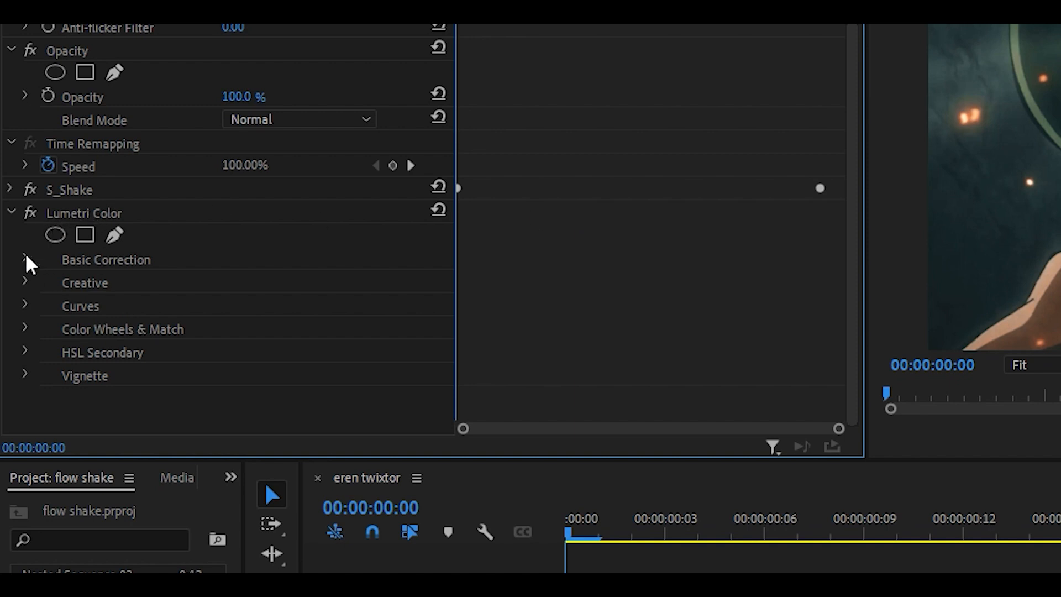
{"action": "left_click", "coordinate": [25, 259]}
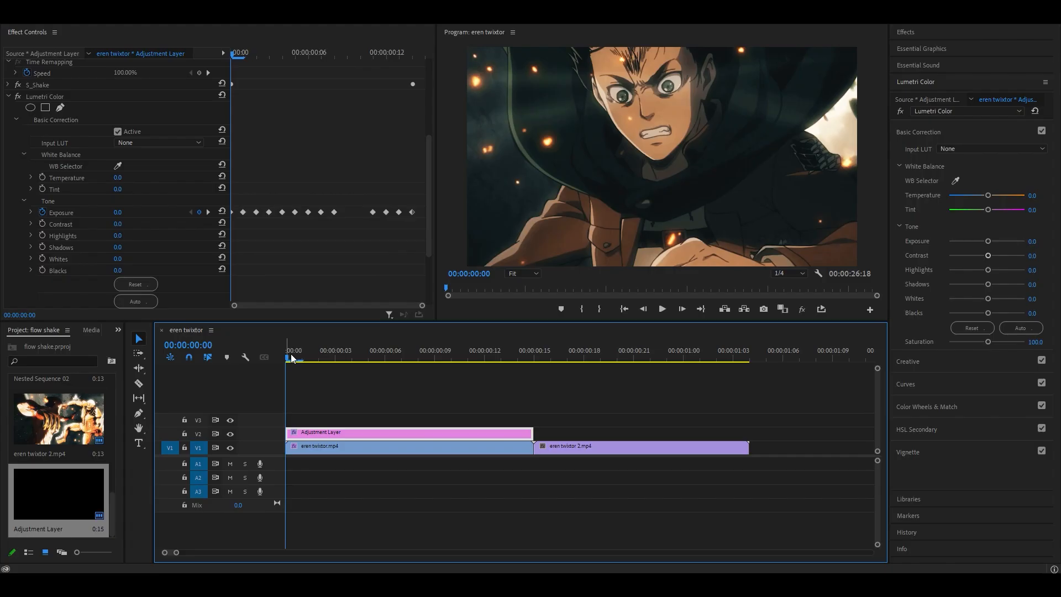
{"action": "left_click", "coordinate": [661, 308]}
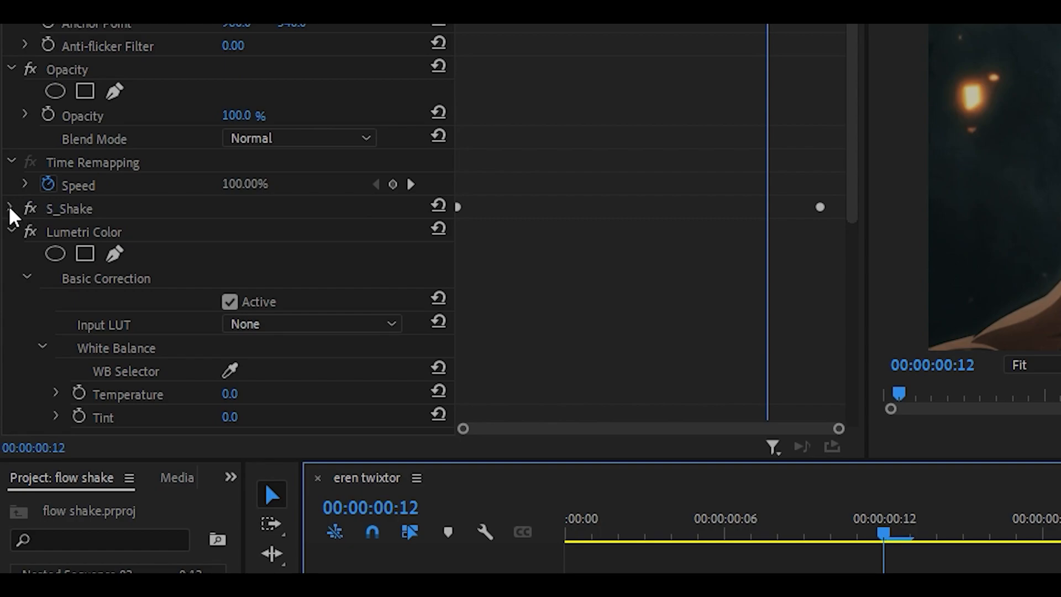
Expand S_Shake to move its Amplitude keyframes toward the clip's final frames
{"action": "left_click", "coordinate": [11, 209]}
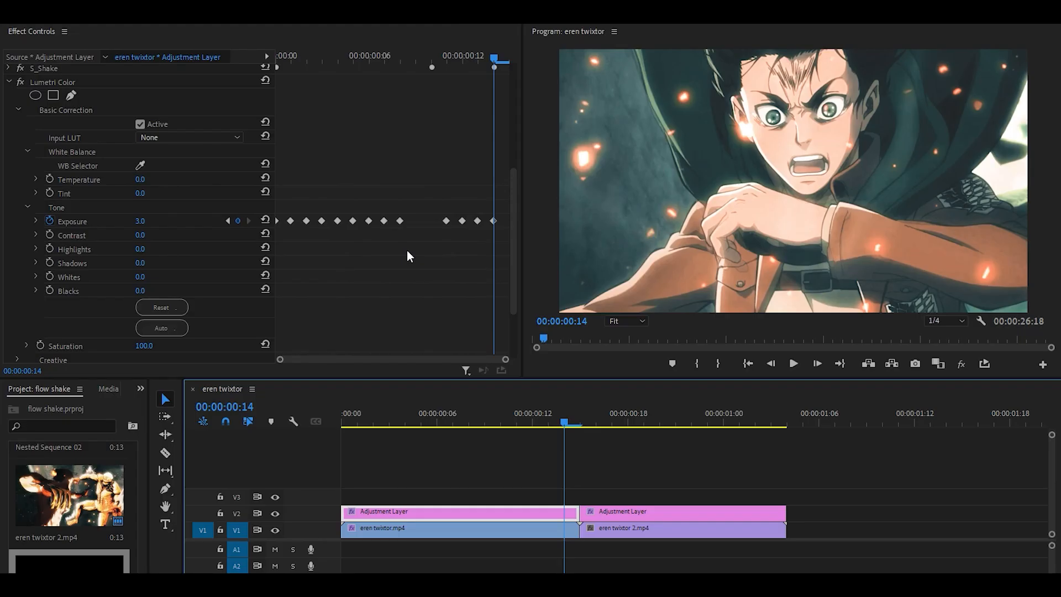
{"action": "mouse_move", "coordinate": [579, 483]}
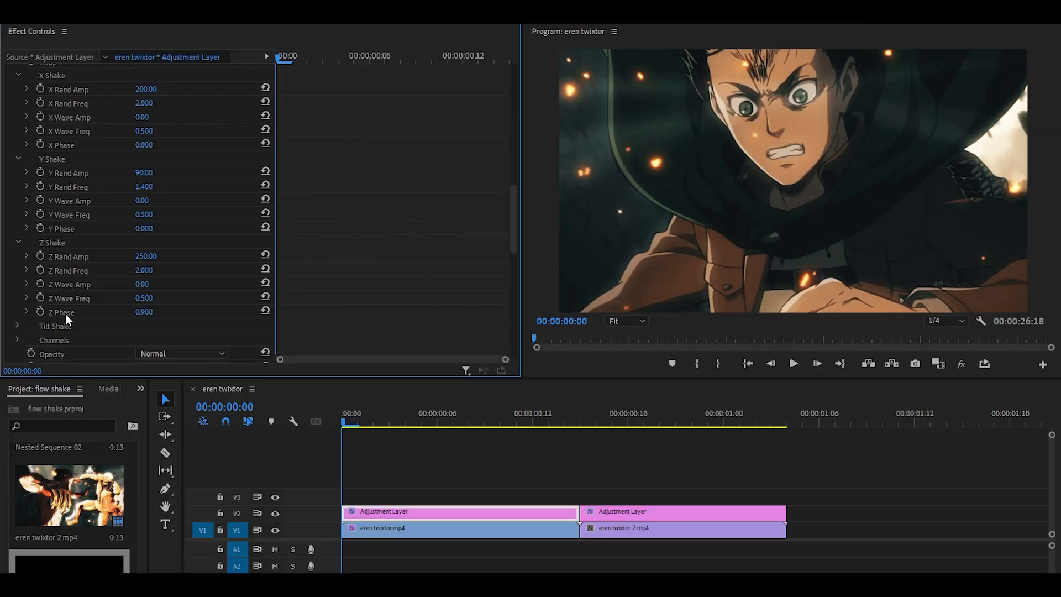
Reset Z Phase under S_Shake's Z Shake to 0.000
{"action": "left_click", "coordinate": [265, 311]}
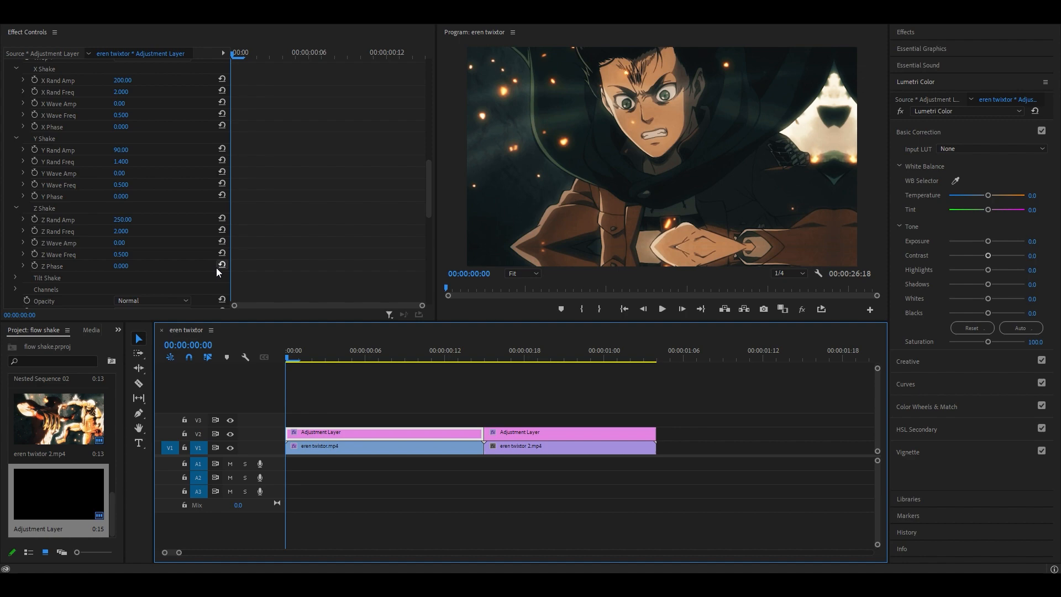
{"action": "mouse_move", "coordinate": [313, 347]}
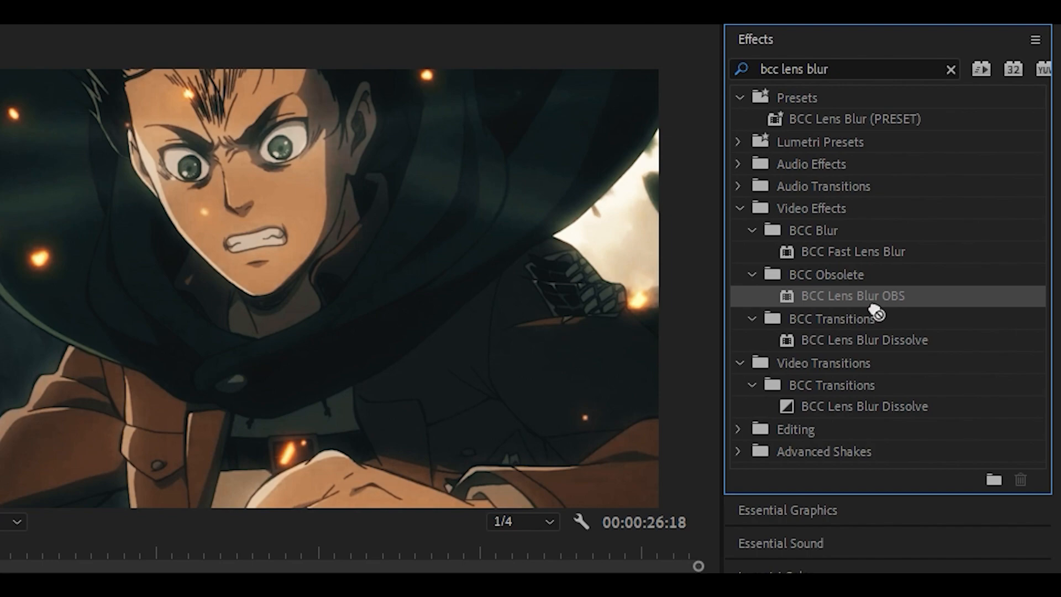
{"action": "mouse_move", "coordinate": [890, 302]}
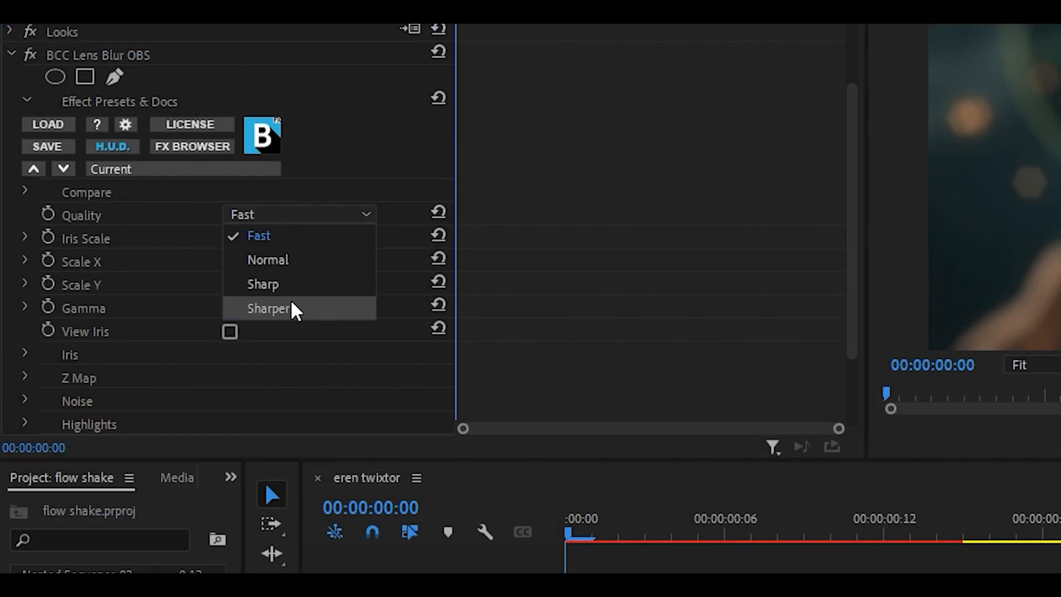
Set BCC Lens Blur quality to Sharper and keyframe Iris Scale from 6.0 to 0
{"action": "left_click", "coordinate": [269, 309]}
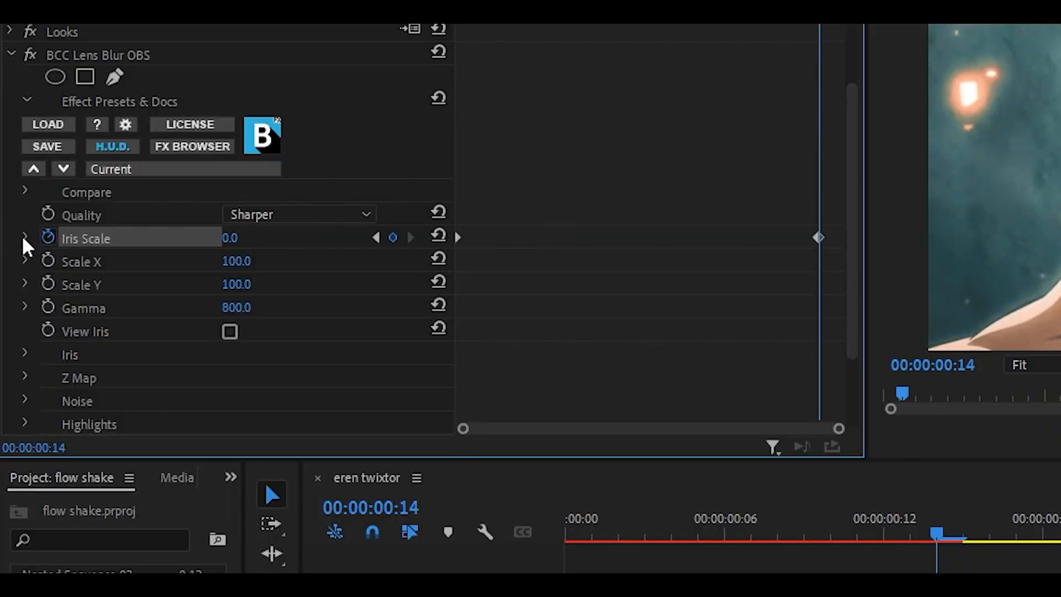
{"action": "left_click", "coordinate": [25, 238]}
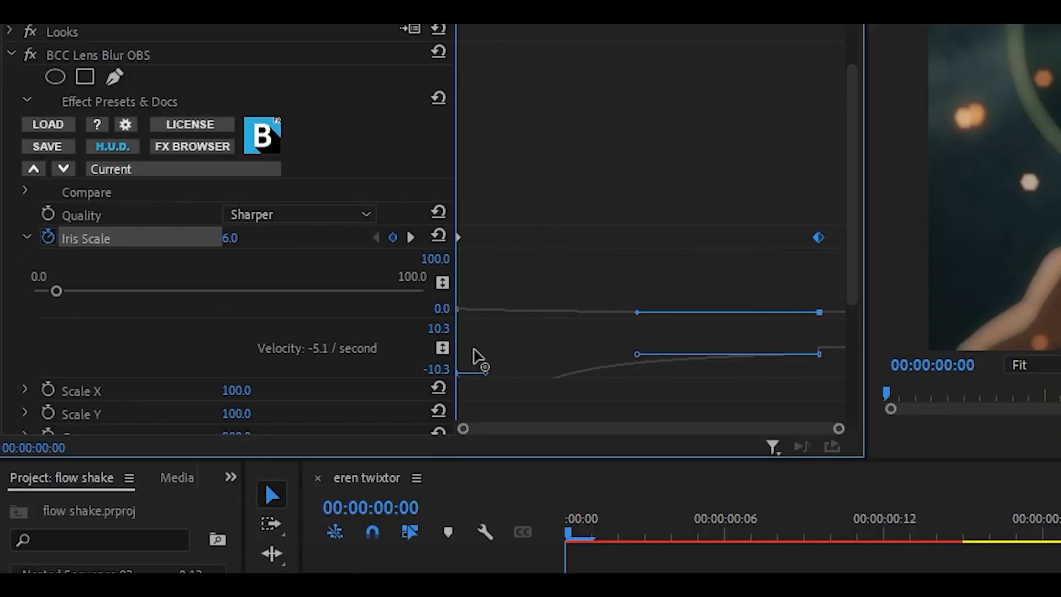